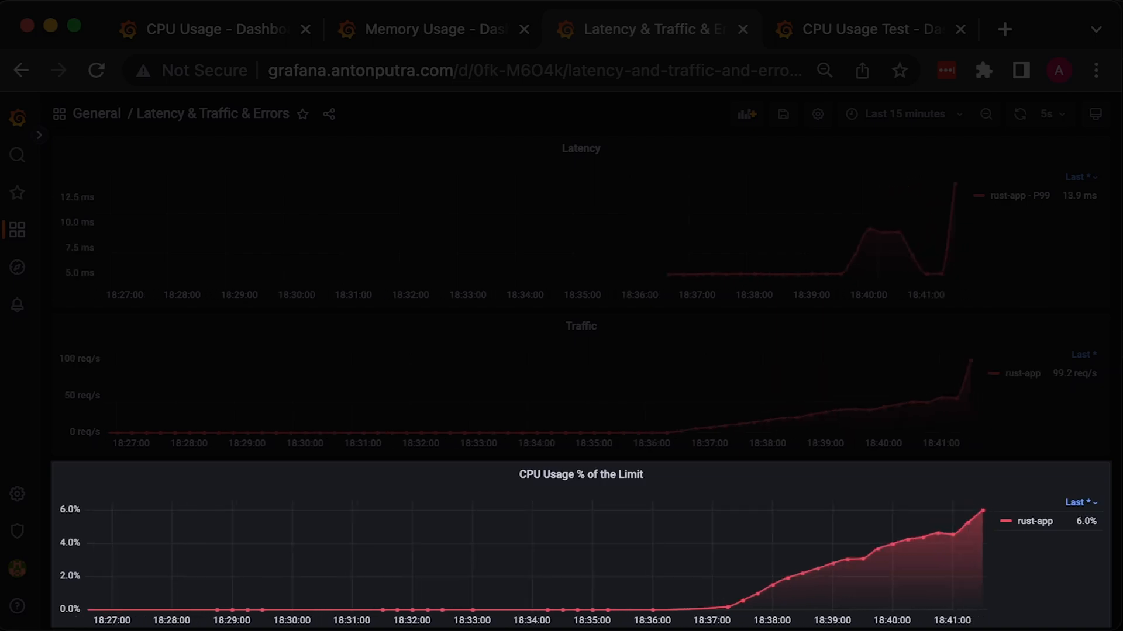
View the CPU Usage, Memory Usage, then ingress-nginx CPU Usage Test dashboards in turn.
click(208, 30)
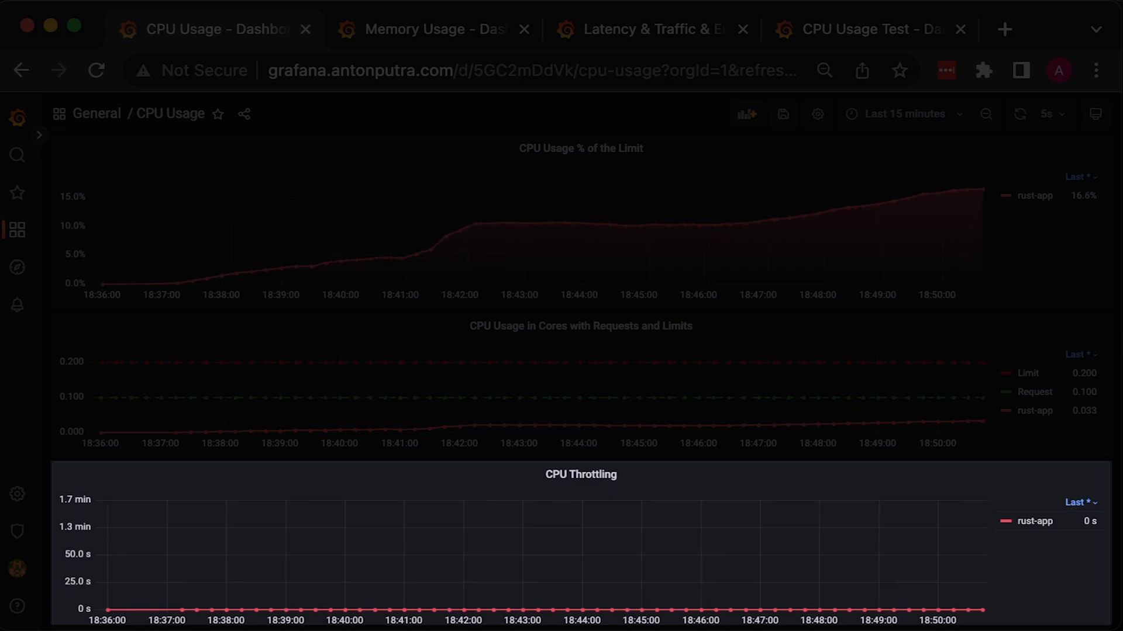
click(430, 29)
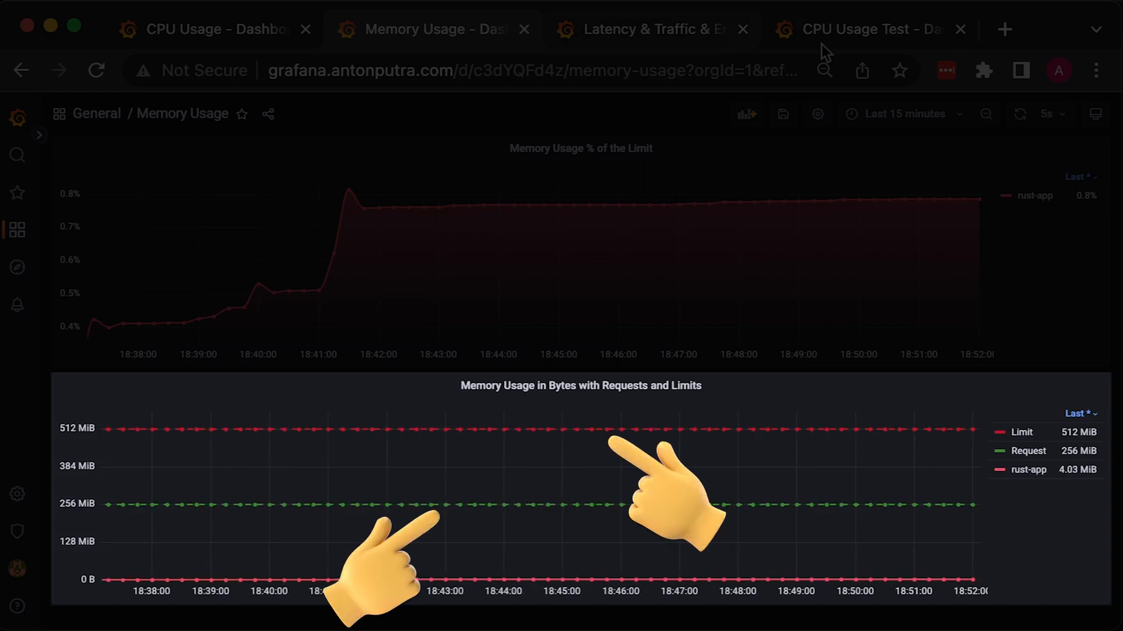
click(867, 29)
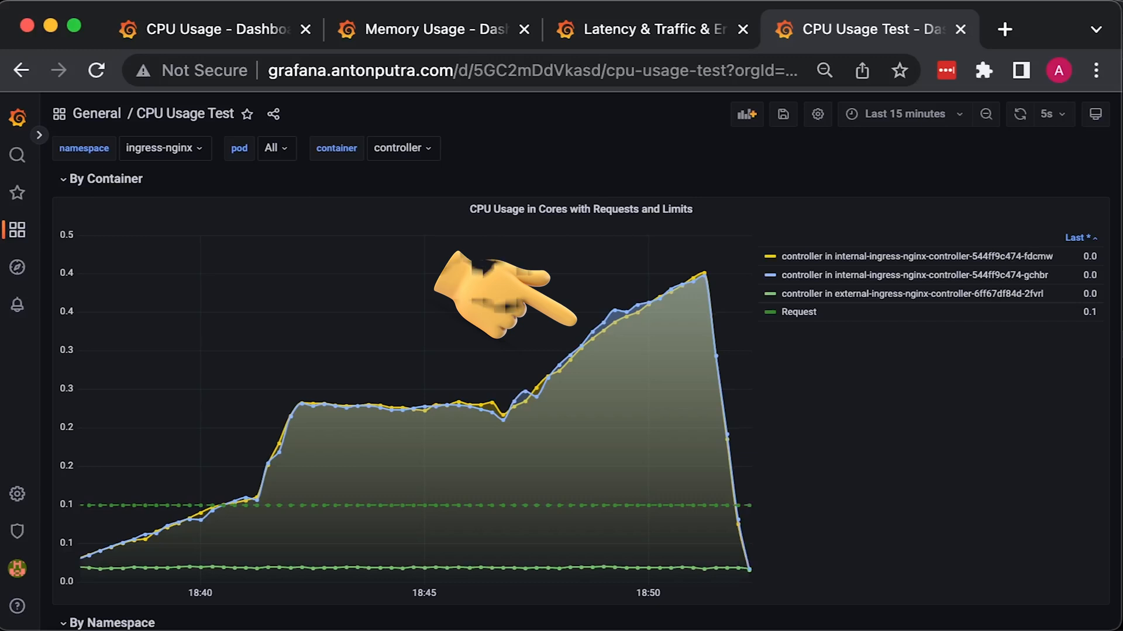
mouse_move(504, 293)
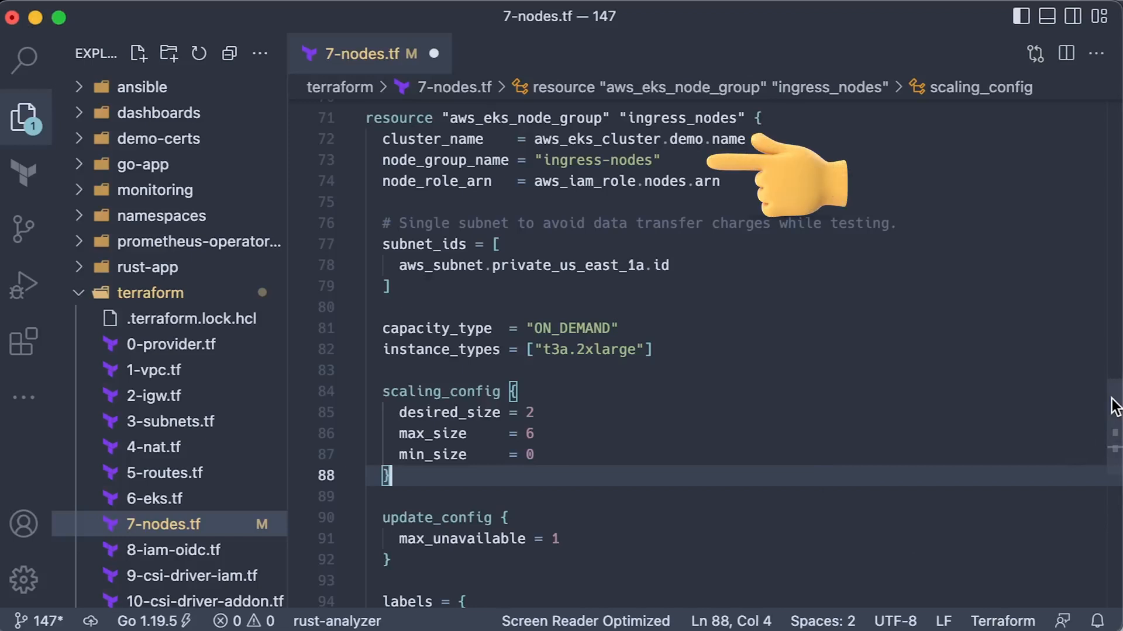
Scroll 7-nodes.tf to the taint block, close it, and expand the go-app folder.
scroll(down, 3)
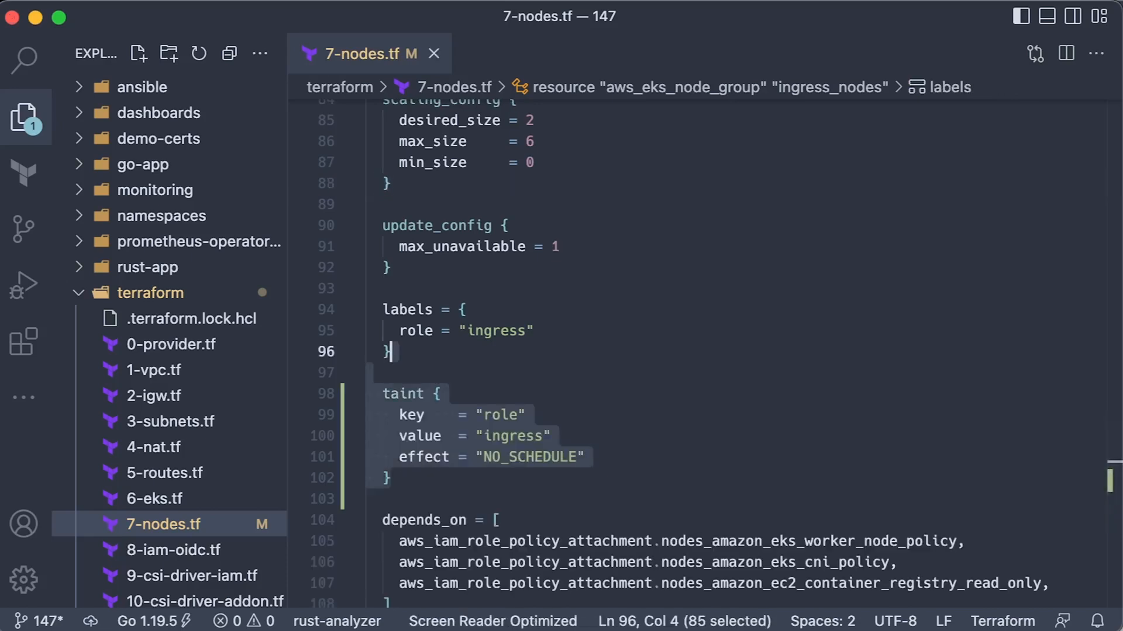
click(181, 292)
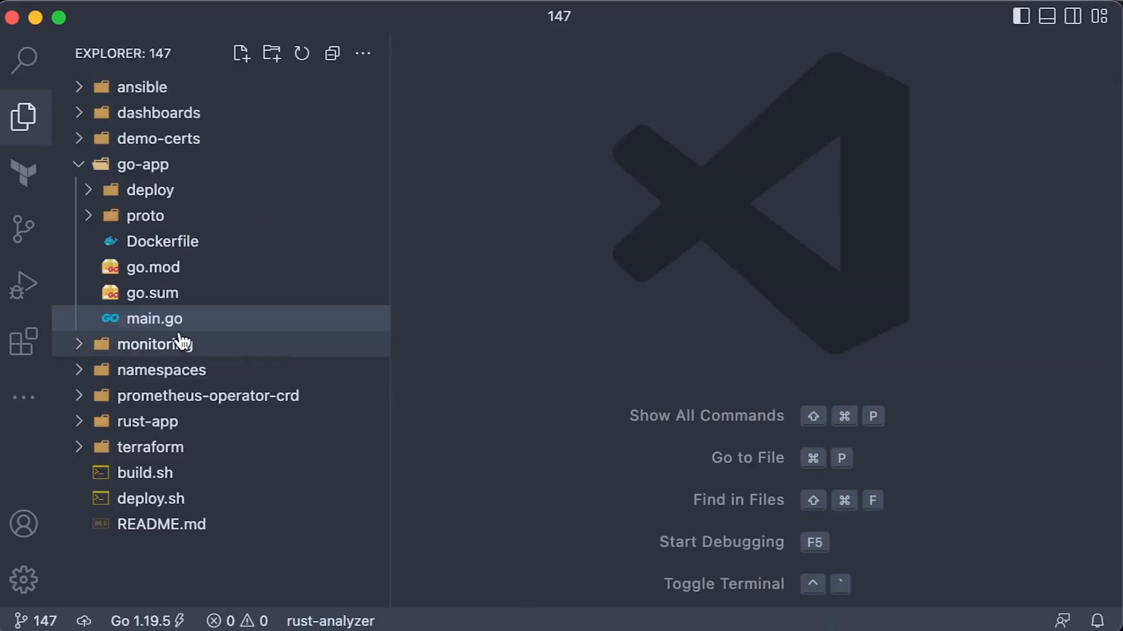
Open go-app/main.go and scroll through its source.
double_click(150, 319)
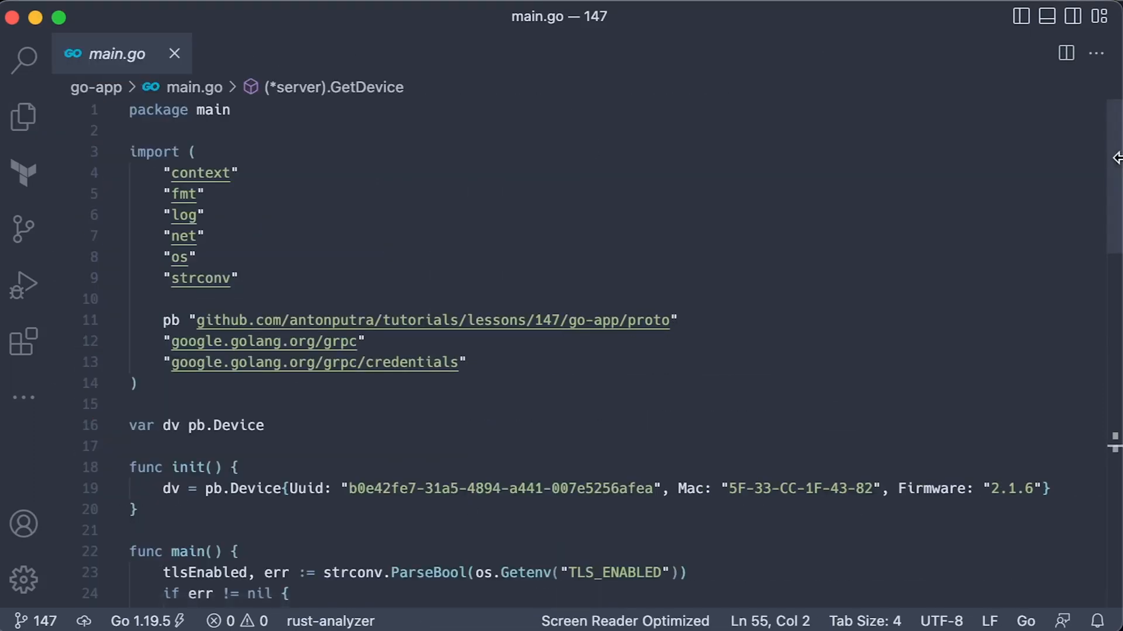
scroll(down, 3)
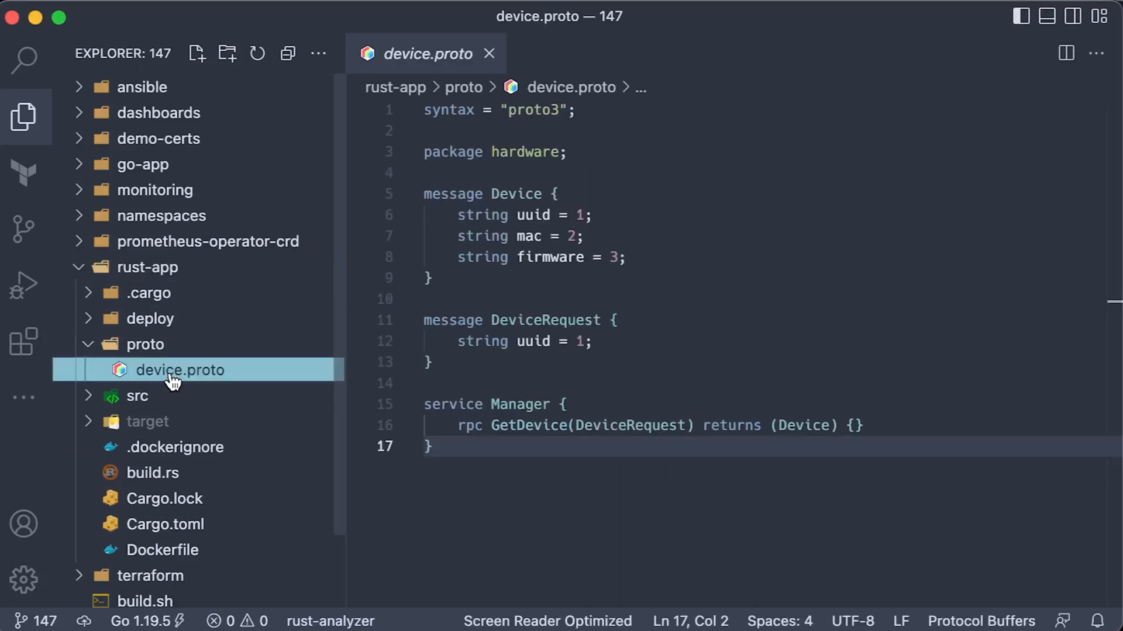
Read rust-app server.rs to the end, then open .cargo/config.toml.
click(152, 473)
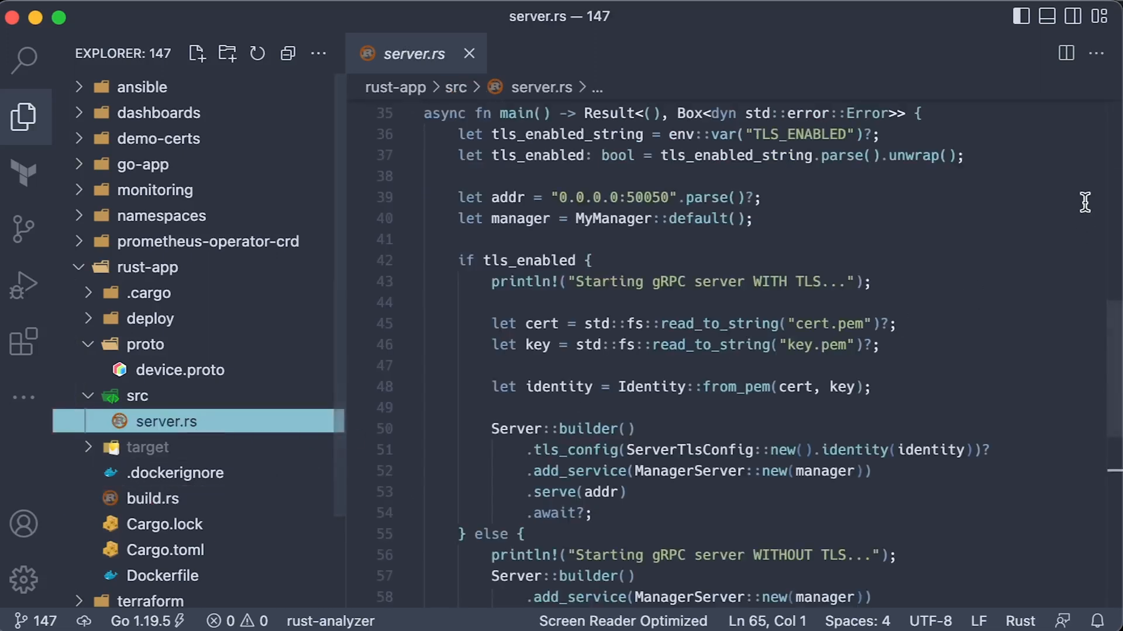
mouse_move(1110, 326)
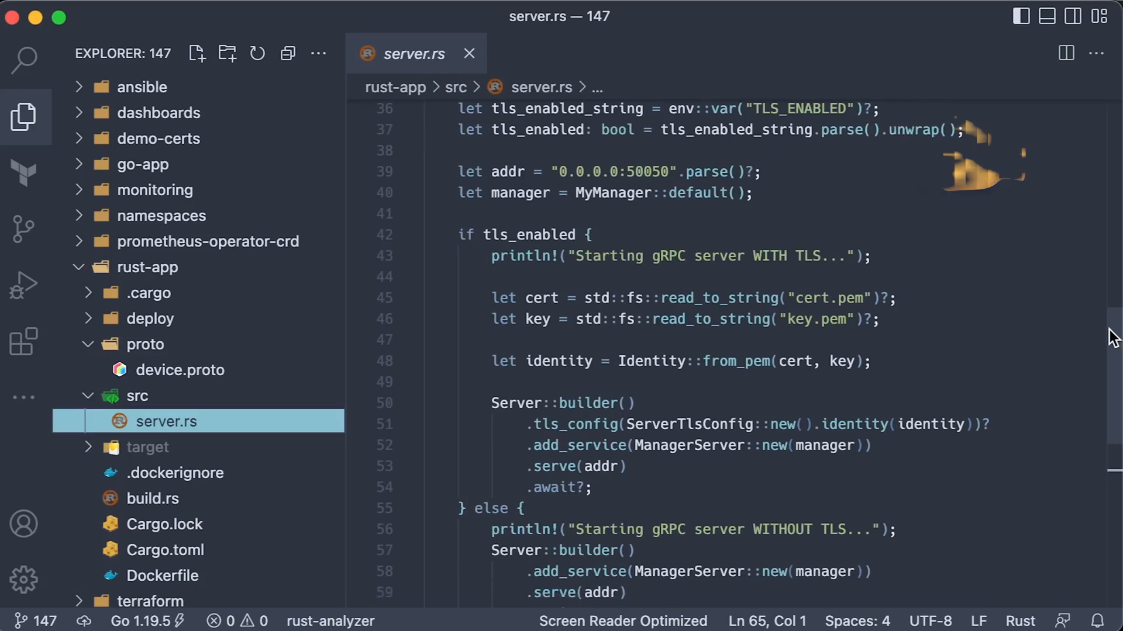
scroll(down, 3)
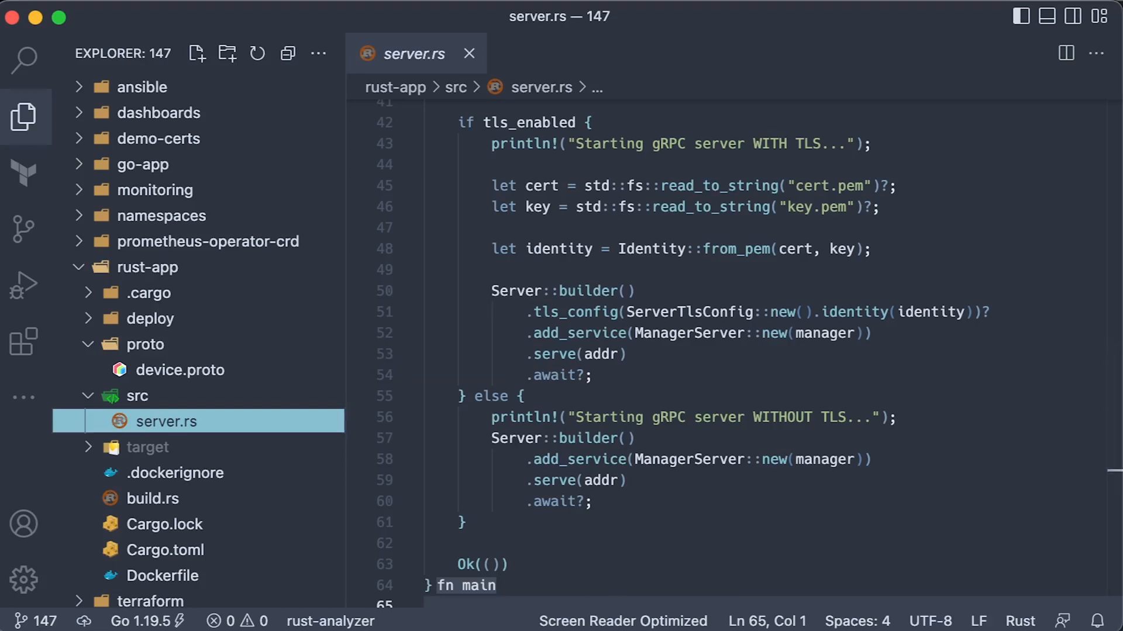
click(175, 319)
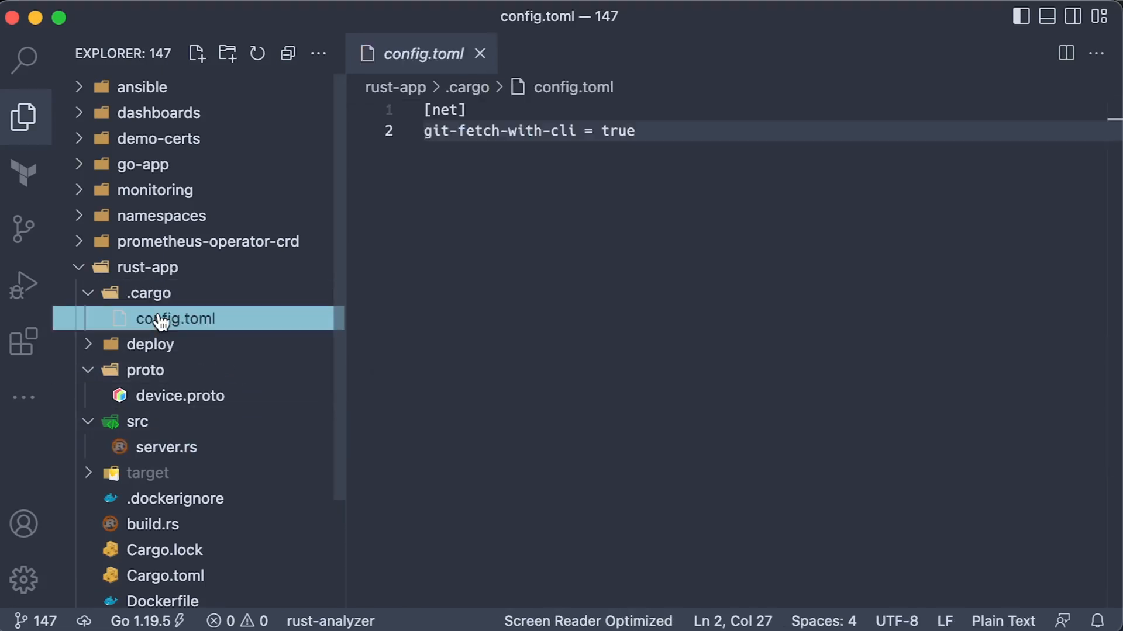
mouse_move(308, 378)
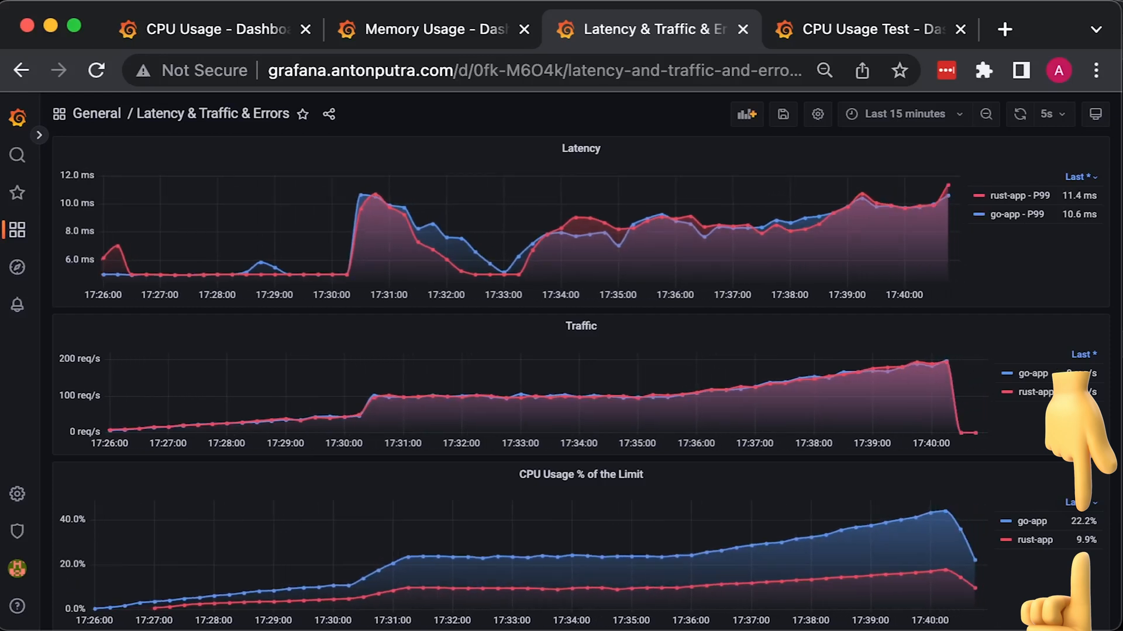
View the CPU Usage, Memory Usage, then ingress controller CPU Usage Test dashboards.
click(208, 28)
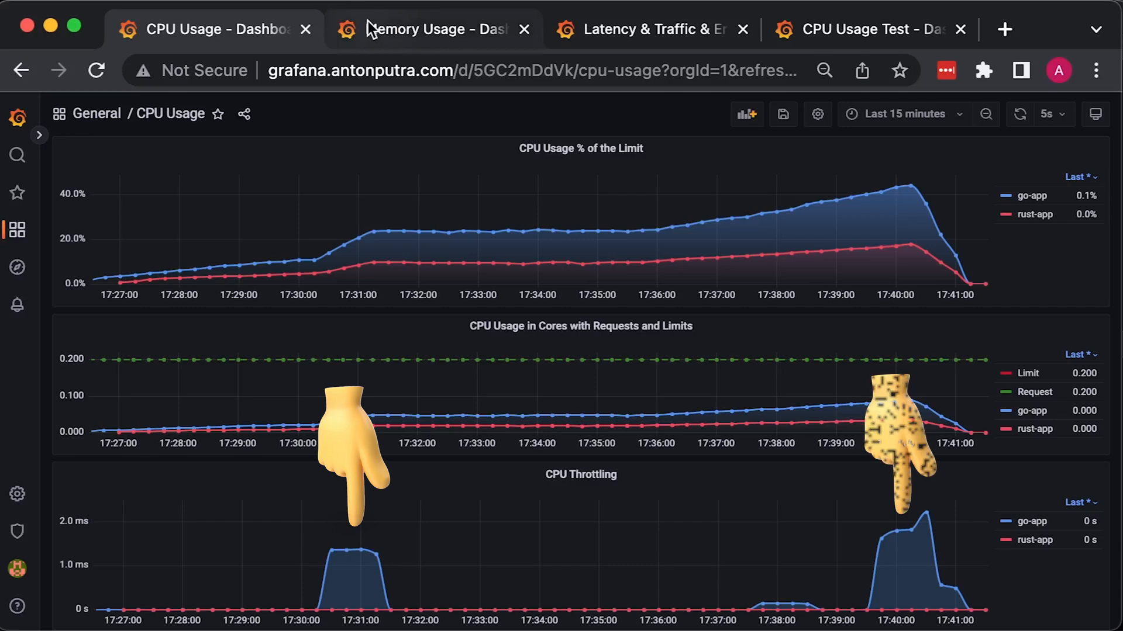
click(429, 29)
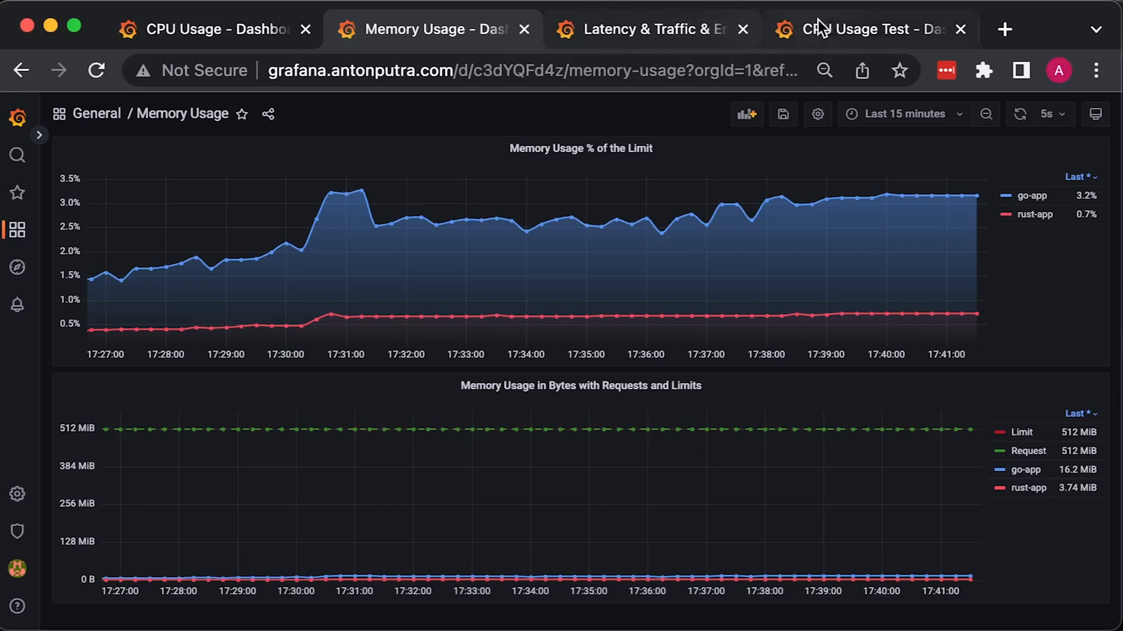
click(866, 29)
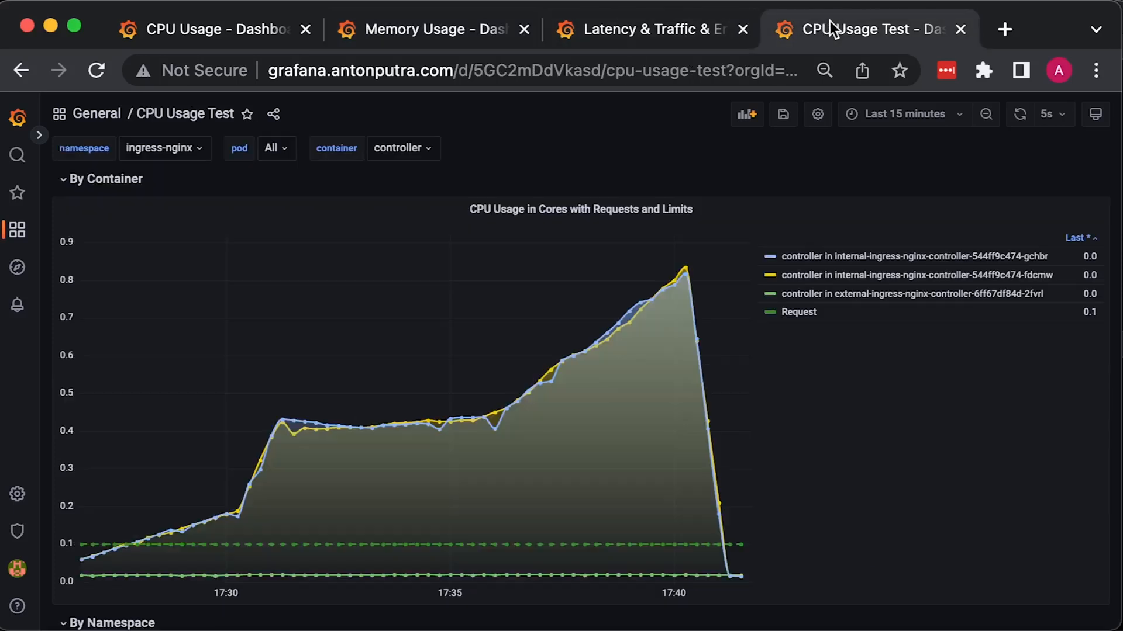